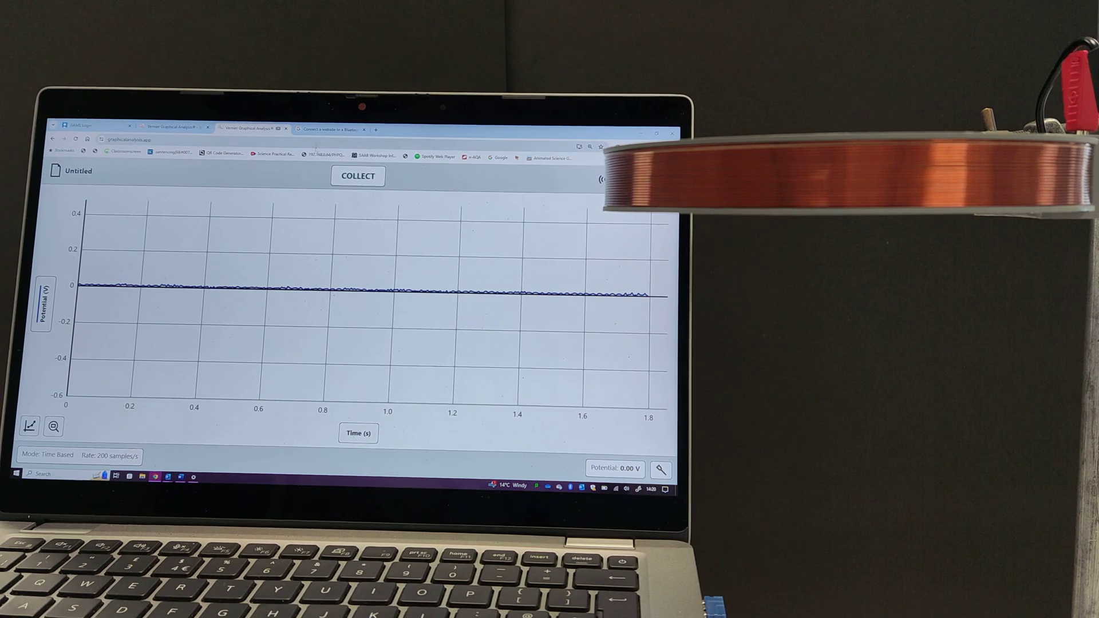
- Collect a potential-vs-time run capturing two opposite-polarity spikes about 2 seconds apart
left_click(357, 176)
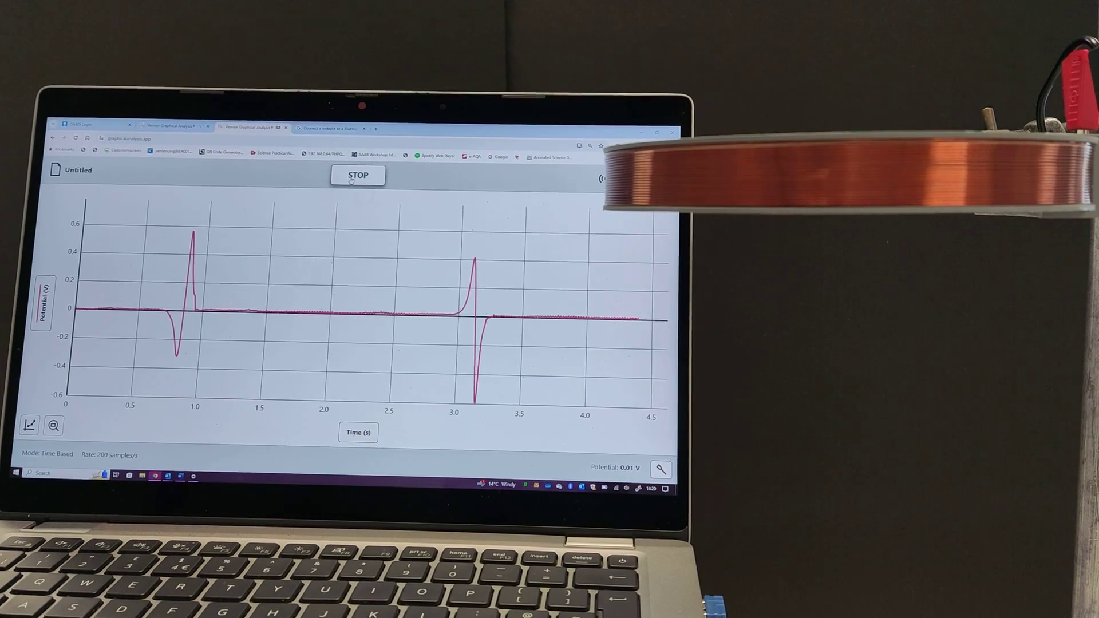
left_click(357, 176)
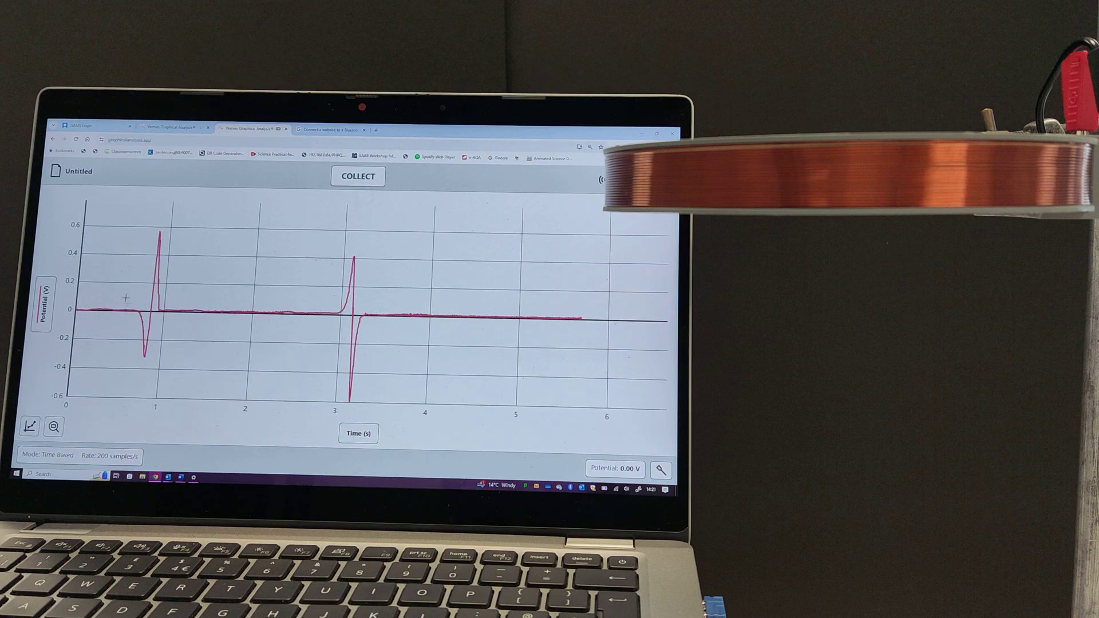
- Zoom to all data so both spikes near 1 s and 3.2 s are visible
left_click(55, 424)
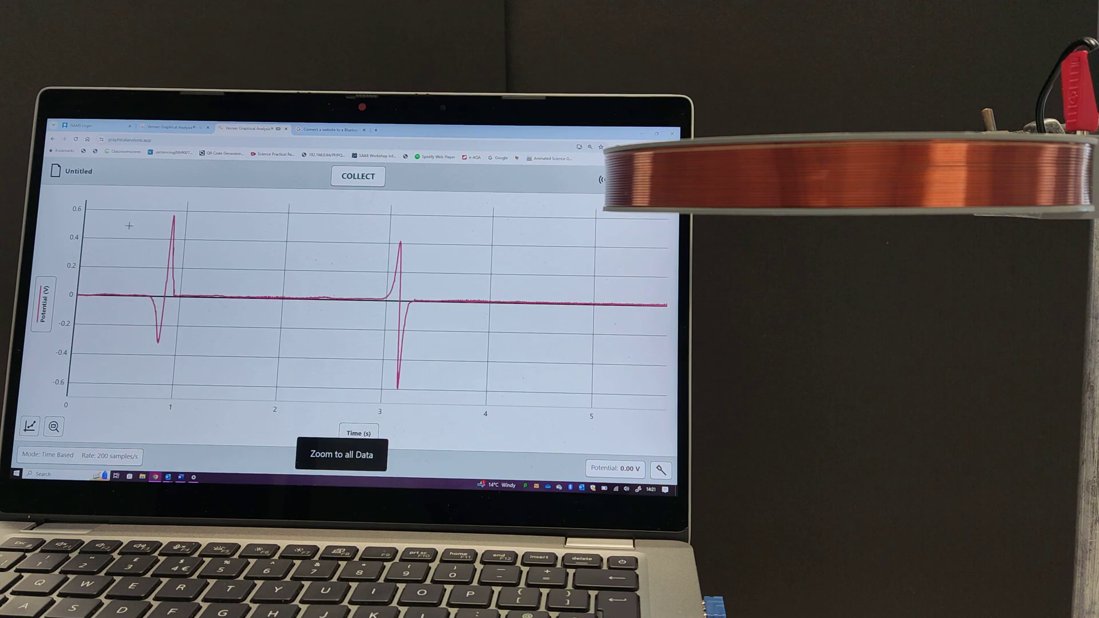
- Select the first spike's region from 0.525 s to 1.270 s, dismissing the pop-up menu
left_click_drag(130, 301, 204, 302)
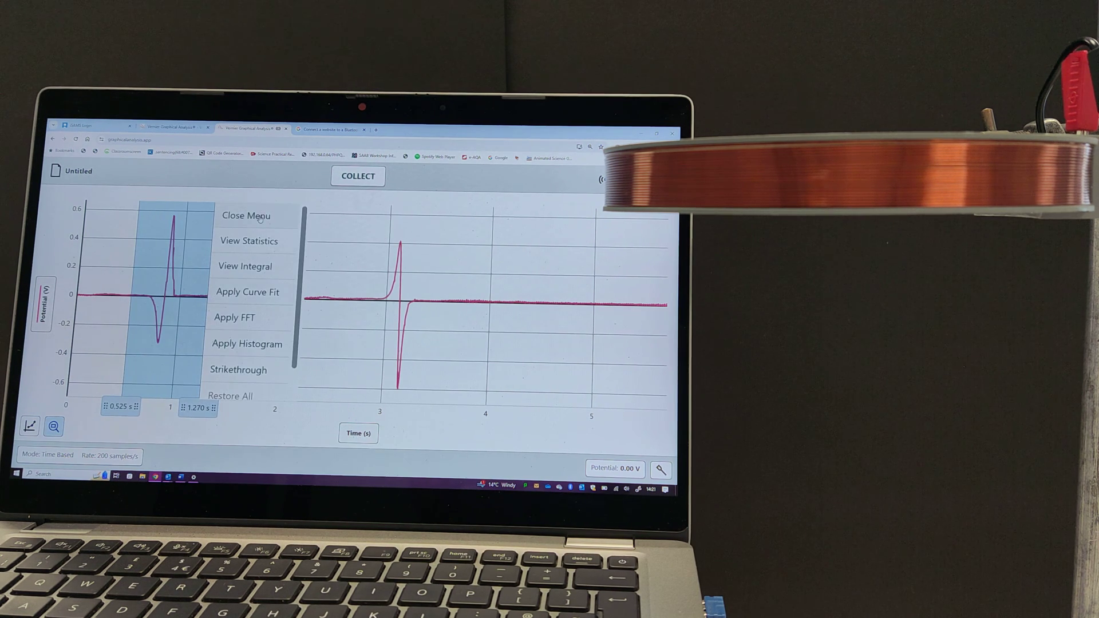
left_click(246, 216)
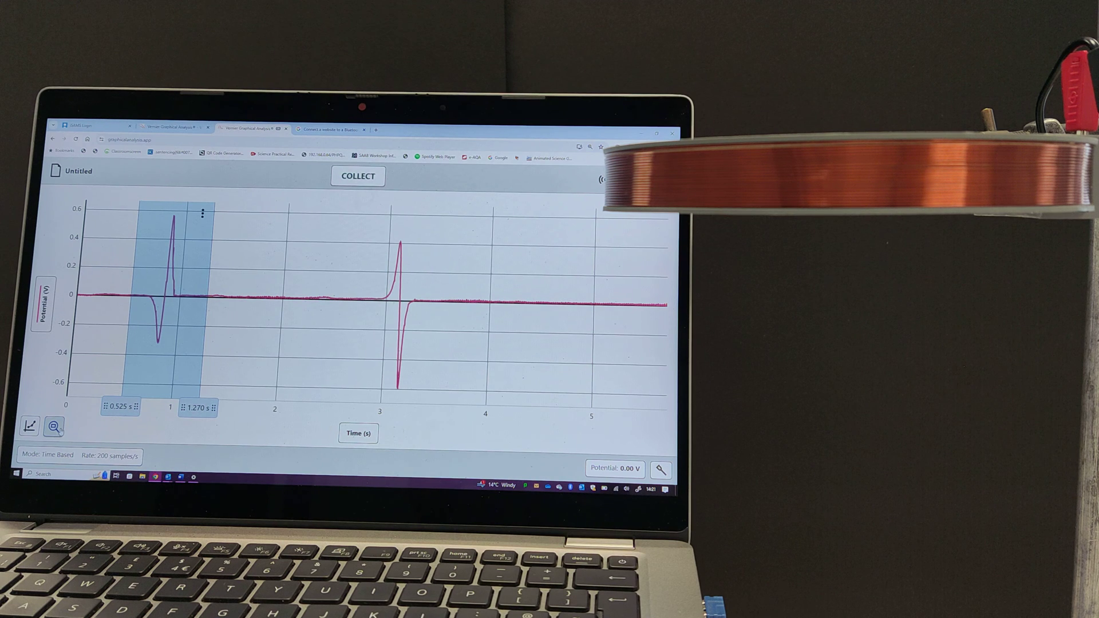